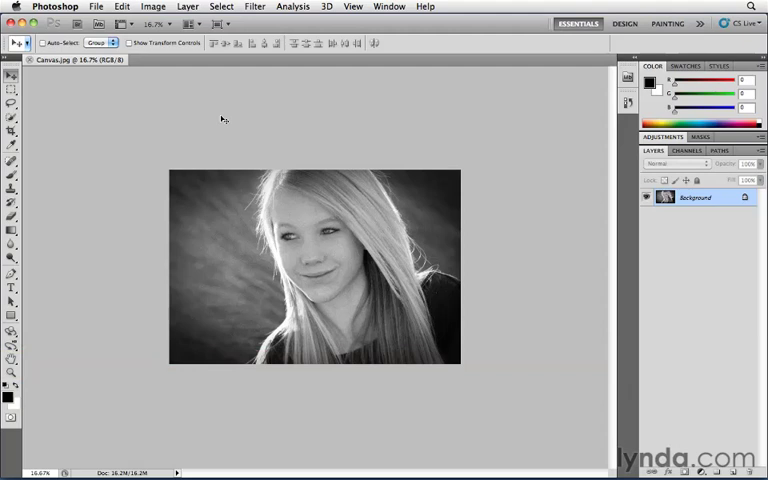
mouse_move(212, 180)
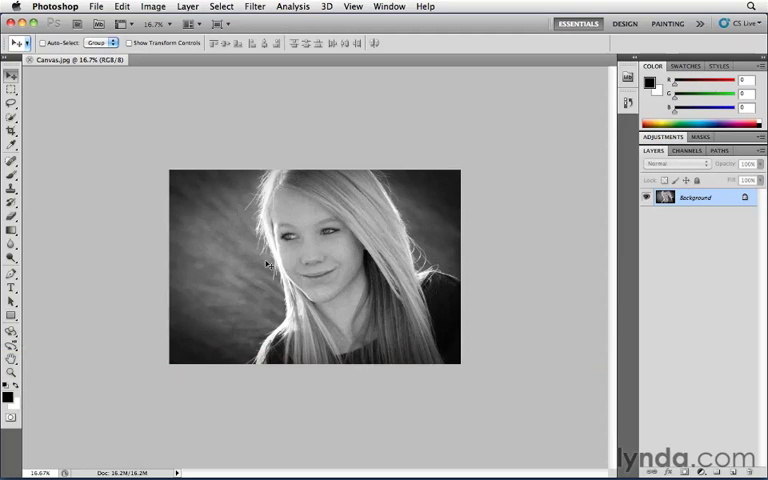
Bring up Canvas Size from the Image menu and untick Relative to show 12.133 × 8.088 inches
click(164, 10)
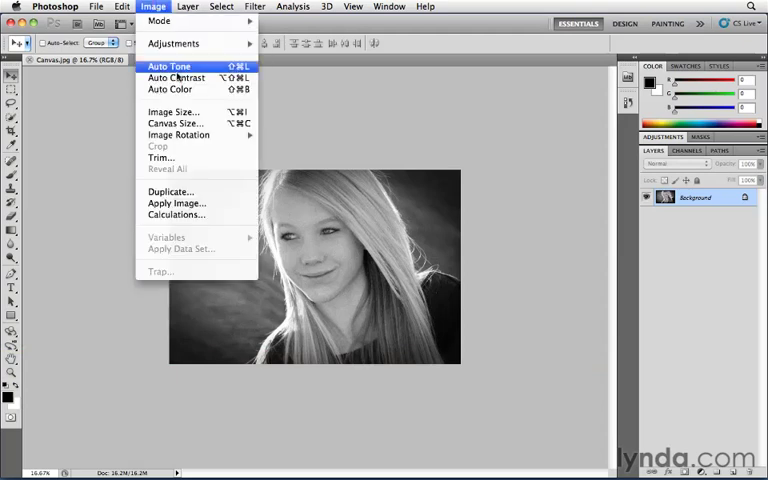
click(176, 122)
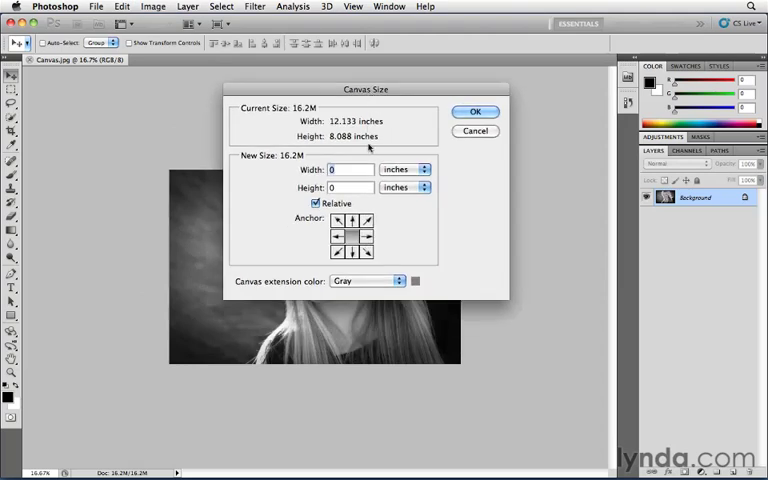
click(316, 204)
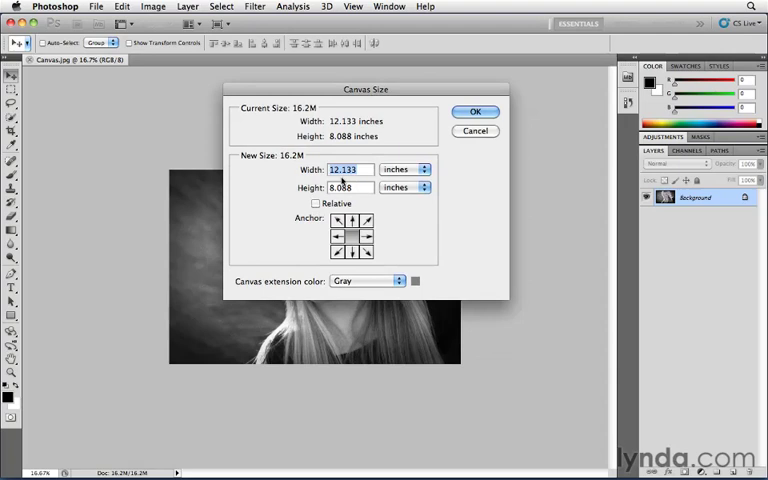
mouse_move(360, 188)
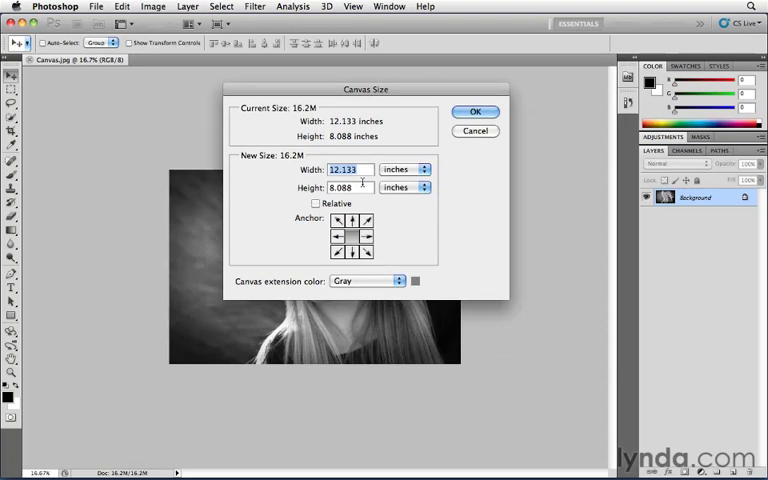
mouse_move(384, 228)
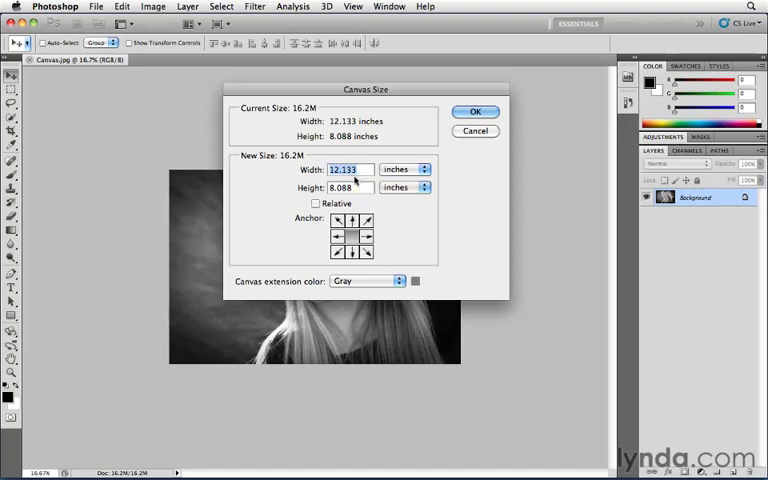
mouse_move(398, 216)
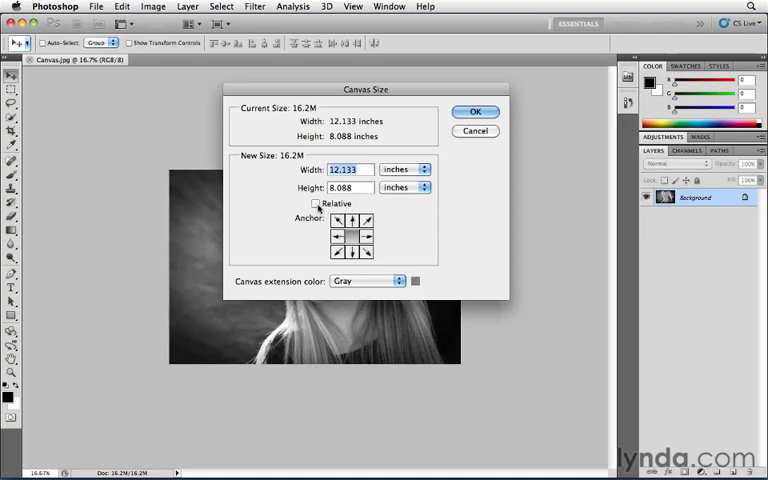
Re-enable Relative and set width and height to 2 inches each
click(314, 204)
text(1)
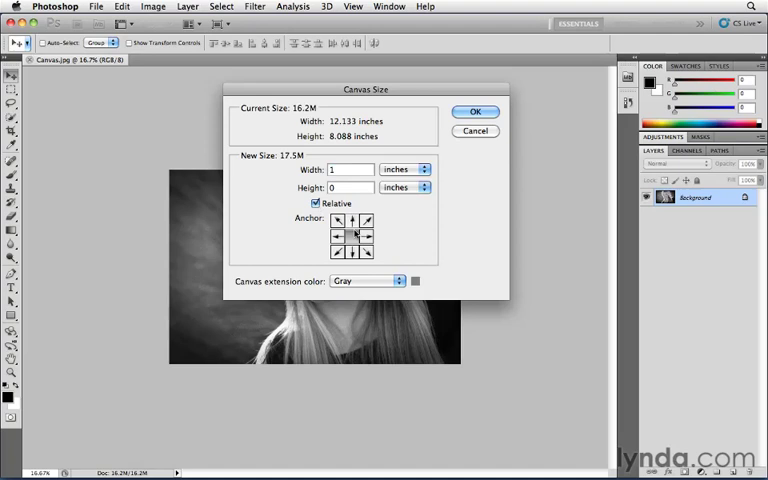
click(352, 236)
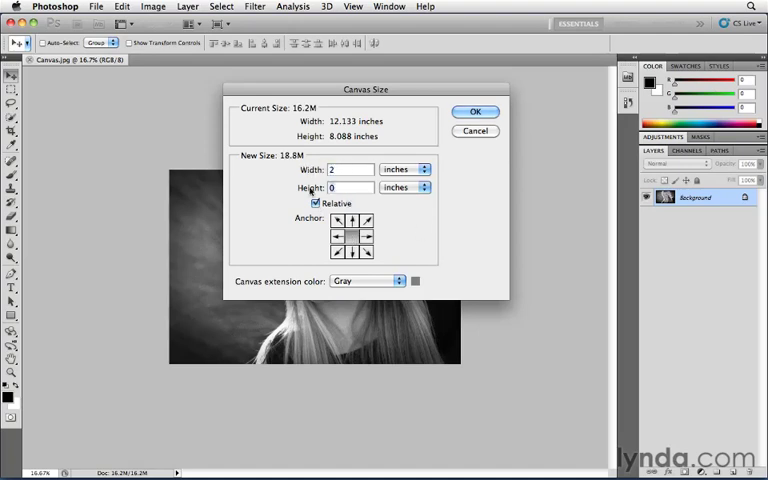
text(2)
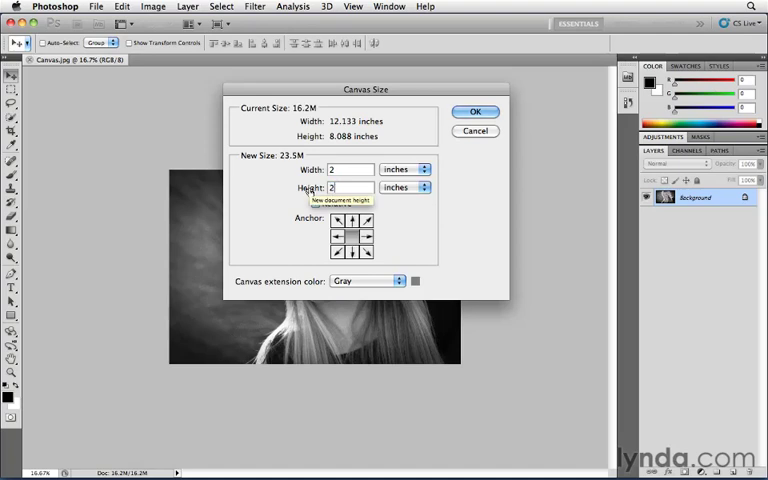
click(316, 204)
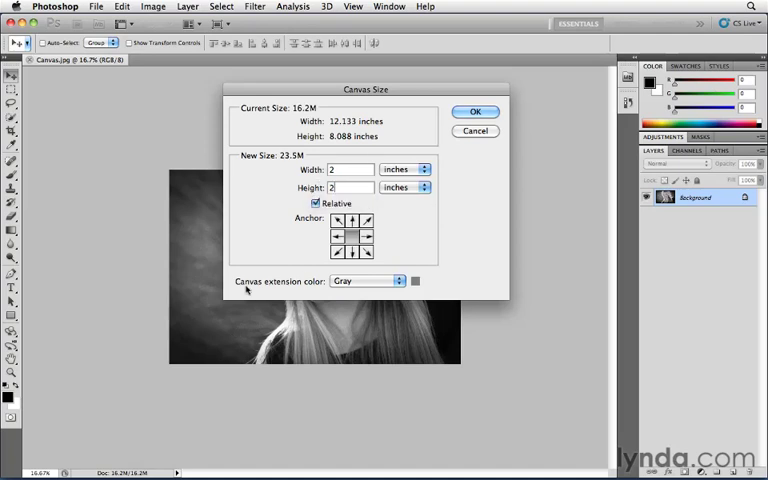
mouse_move(344, 288)
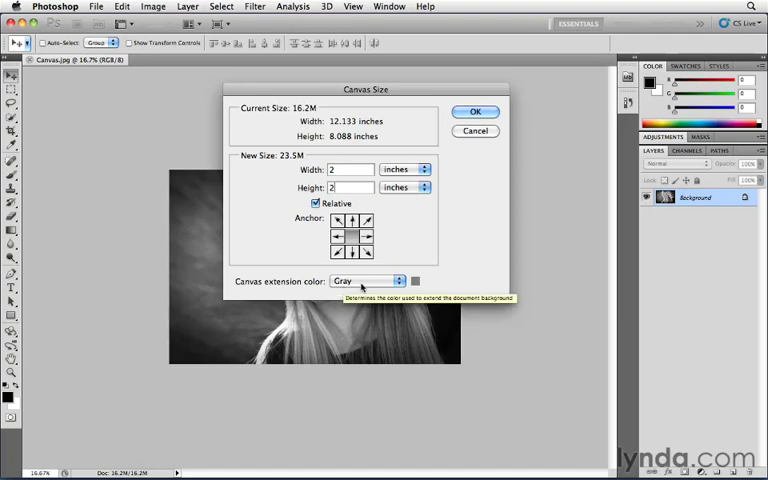
Expand the Canvas extension color list, leaving Gray selected
click(368, 280)
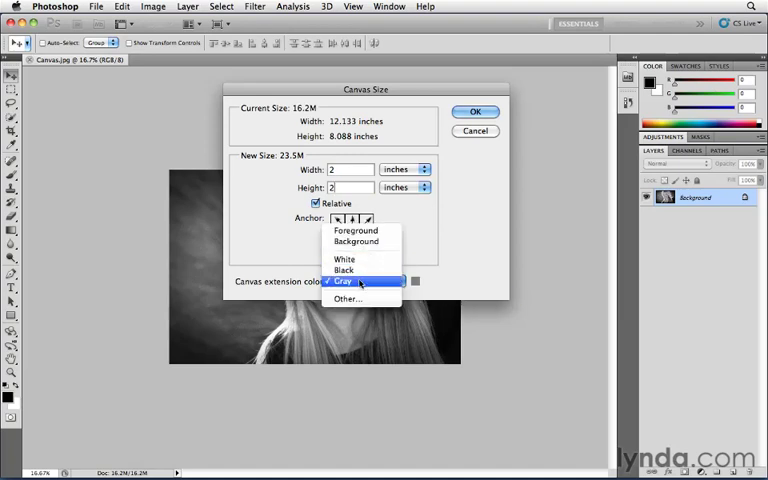
mouse_move(348, 300)
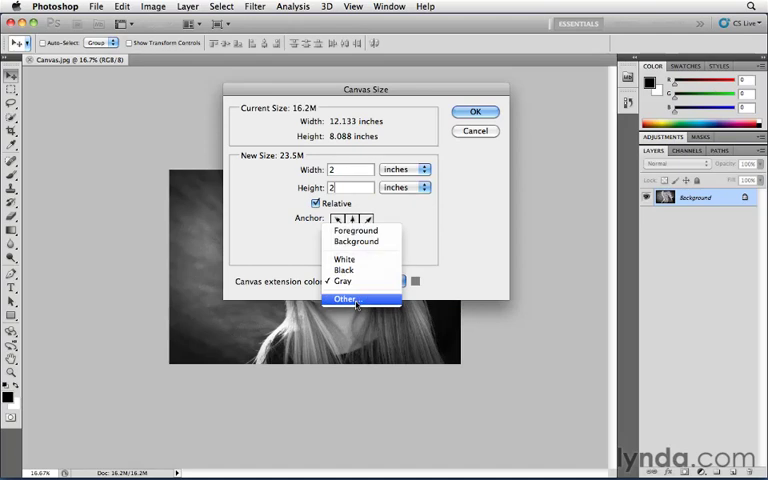